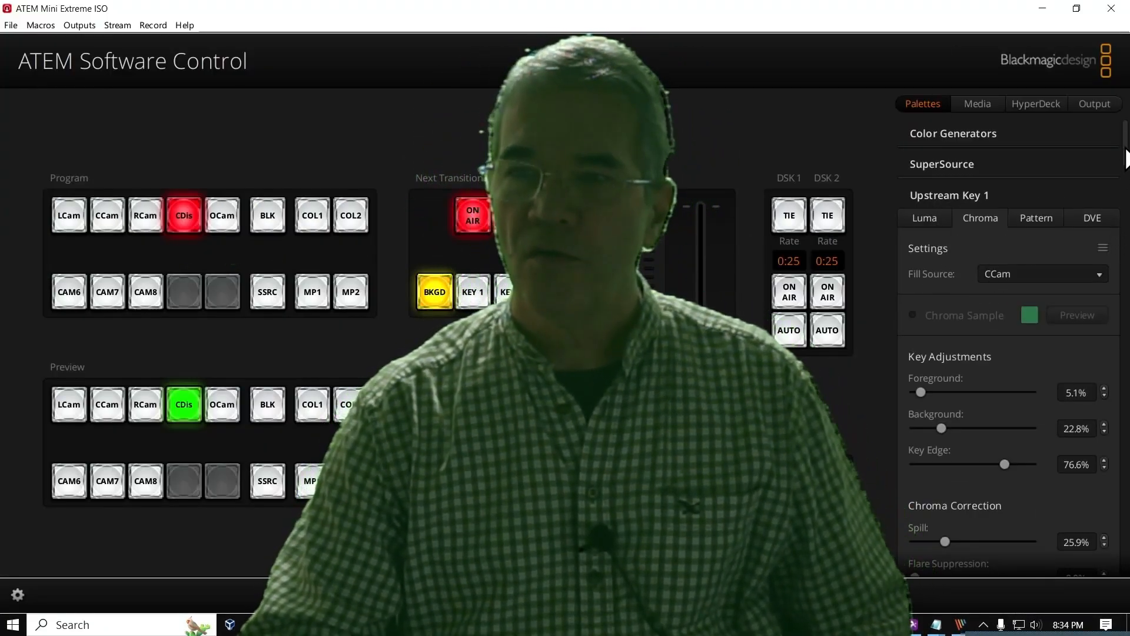
- Scroll through the Upstream Key 1 Chroma palette before leaving for the Staff Wiki page
{"action": "scroll", "scroll_direction": "down", "scroll_amount": 3}
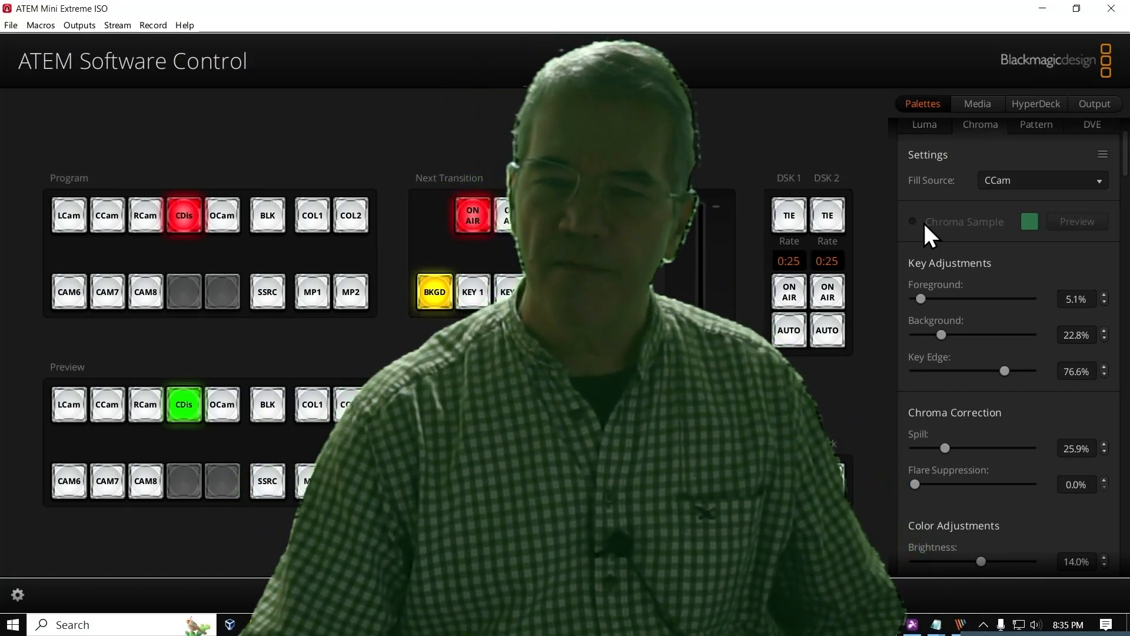
{"action": "mouse_move", "coordinate": [1024, 152]}
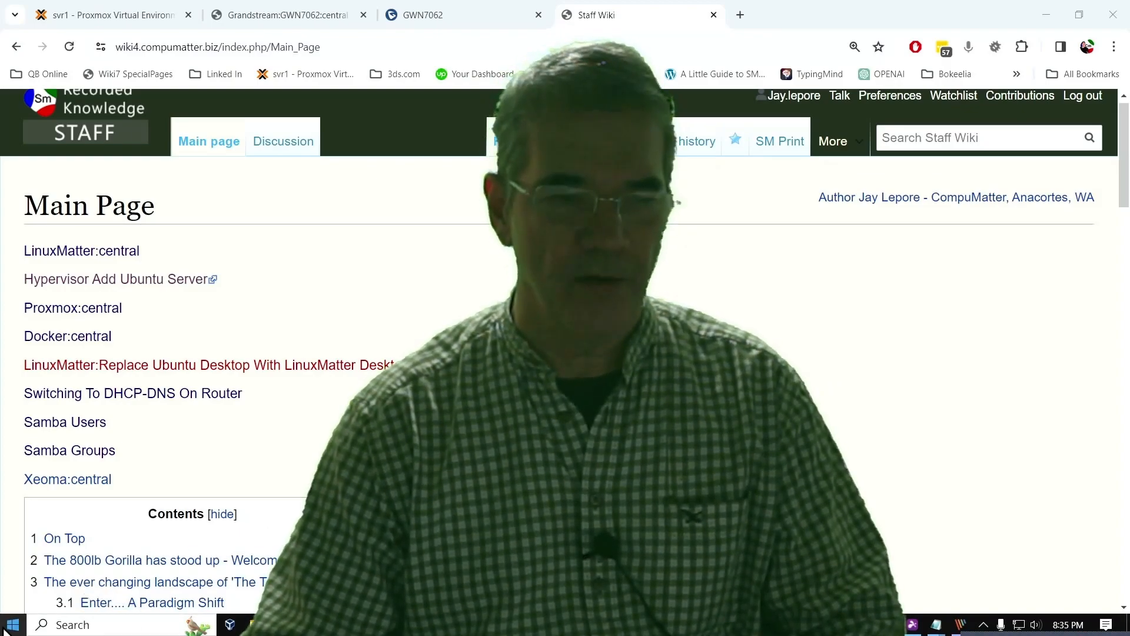
- Launch Notepad from a Start search and maximize the blank untitled document
{"action": "type", "text": "notepad"}
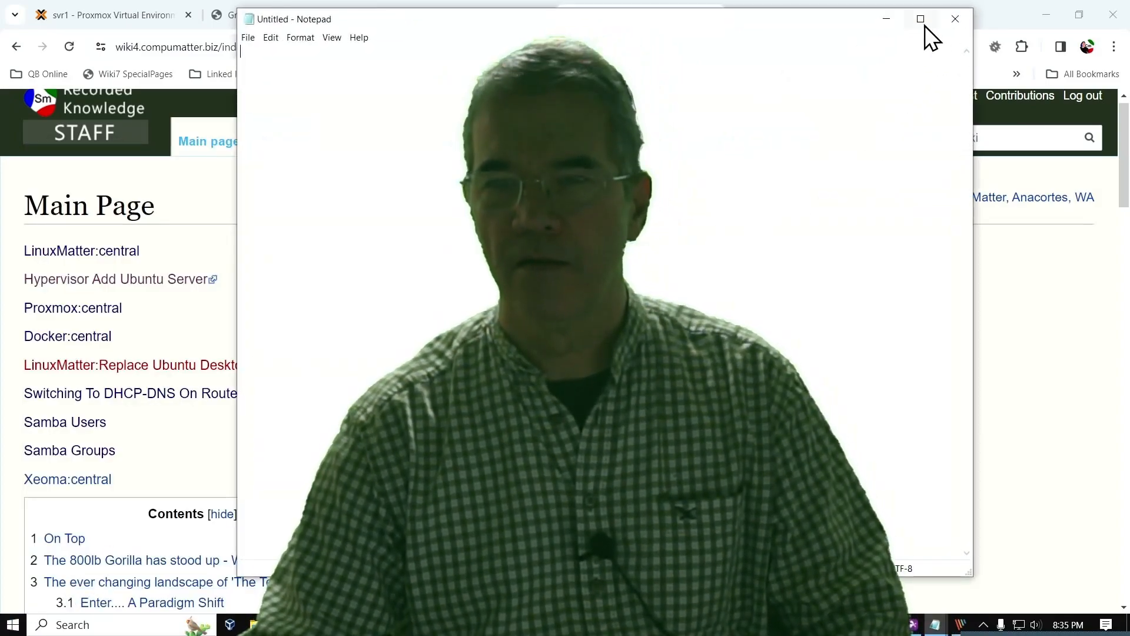
{"action": "left_click", "coordinate": [921, 18]}
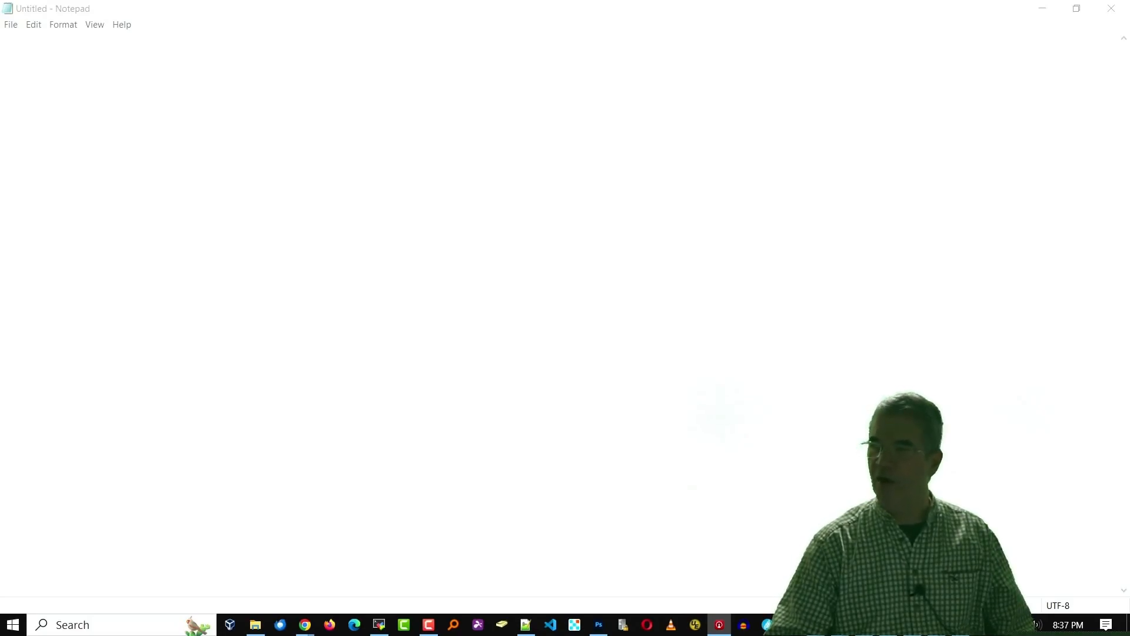
{"action": "mouse_move", "coordinate": [772, 14]}
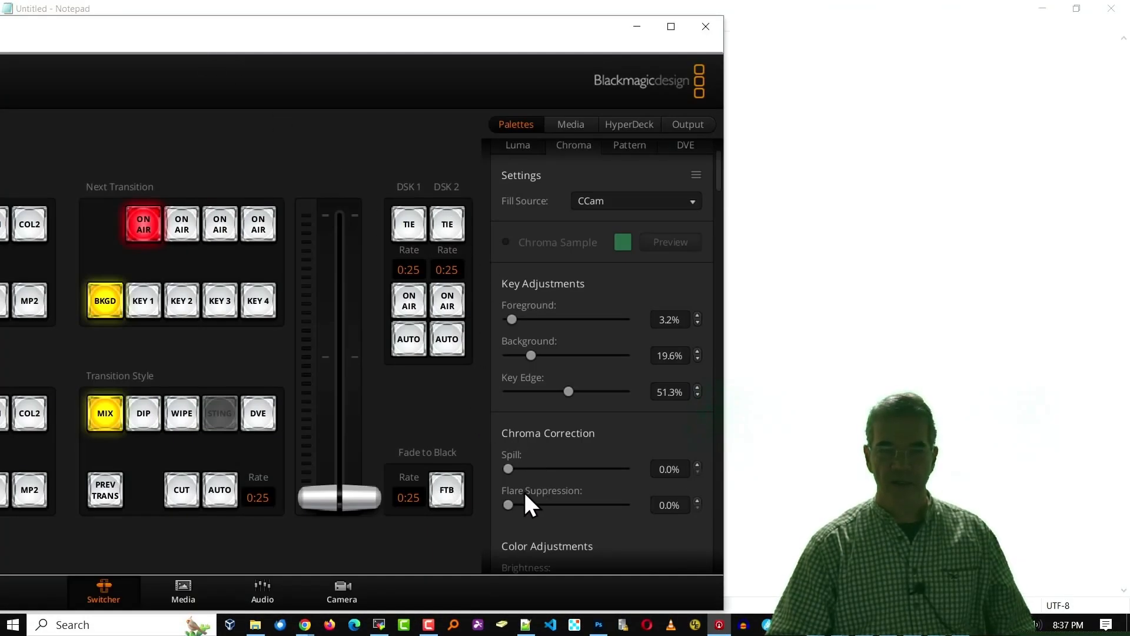
- Scroll the restored ATEM window to the Upstream Key Chroma palette over Notepad
{"action": "scroll", "scroll_direction": "down", "scroll_amount": 3}
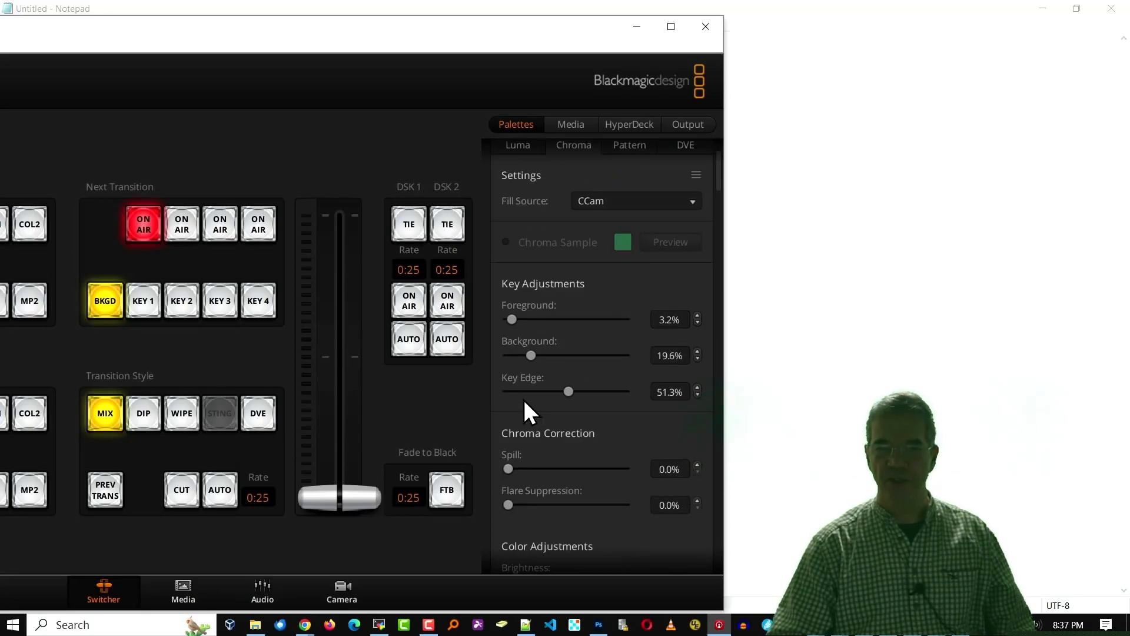
{"action": "mouse_move", "coordinate": [404, 116]}
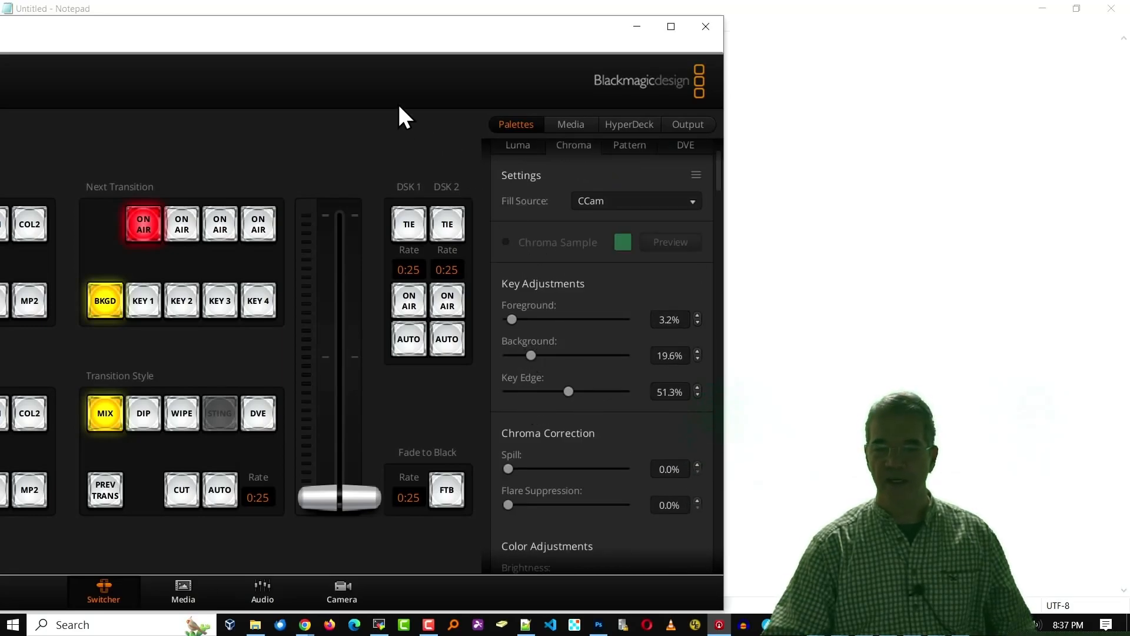
{"action": "mouse_move", "coordinate": [308, 40]}
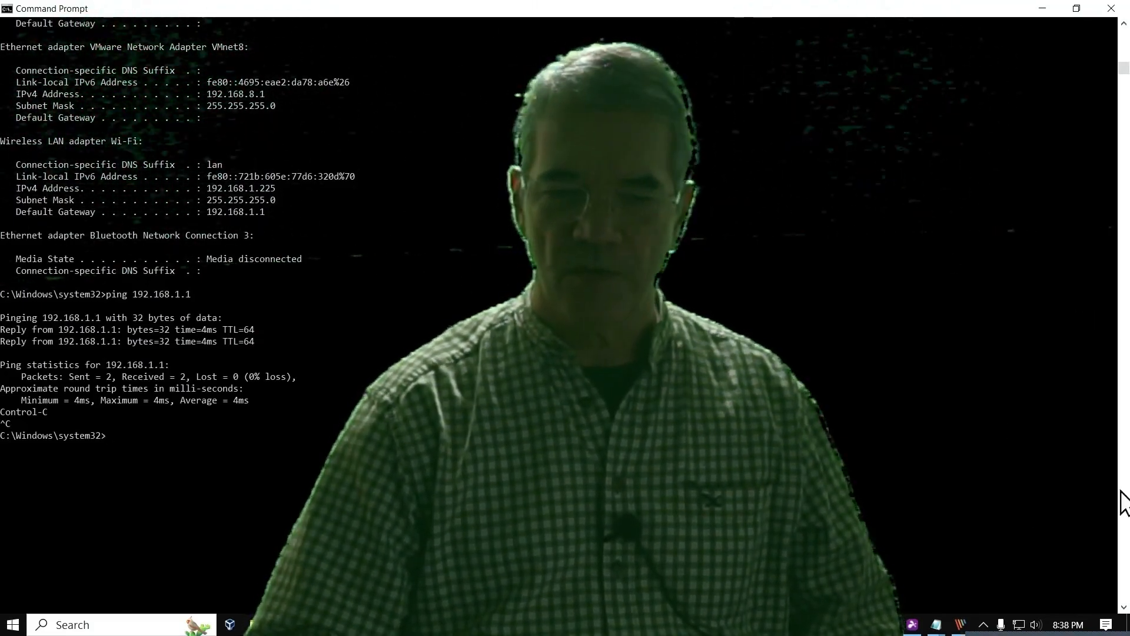
{"action": "mouse_move", "coordinate": [159, 92]}
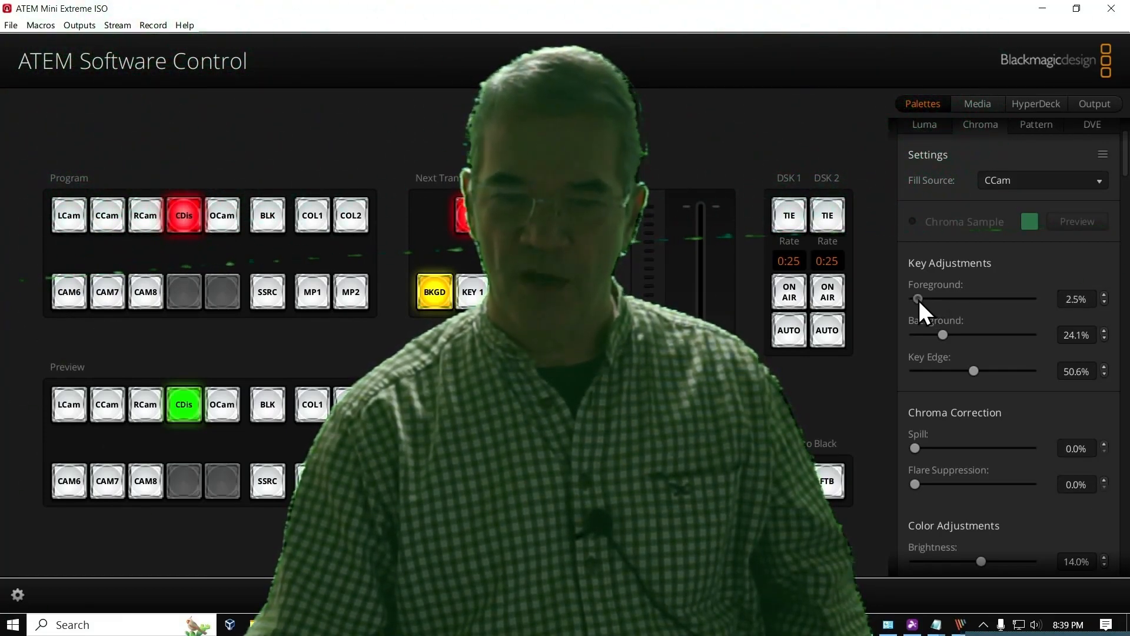
{"action": "mouse_move", "coordinate": [944, 346]}
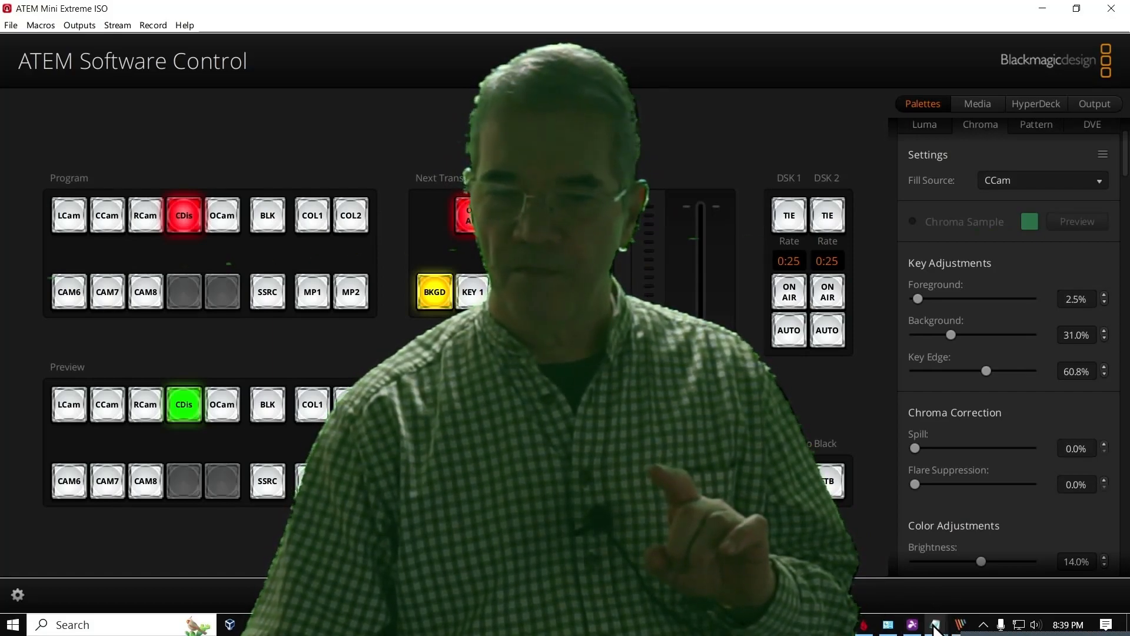
{"action": "mouse_move", "coordinate": [935, 624]}
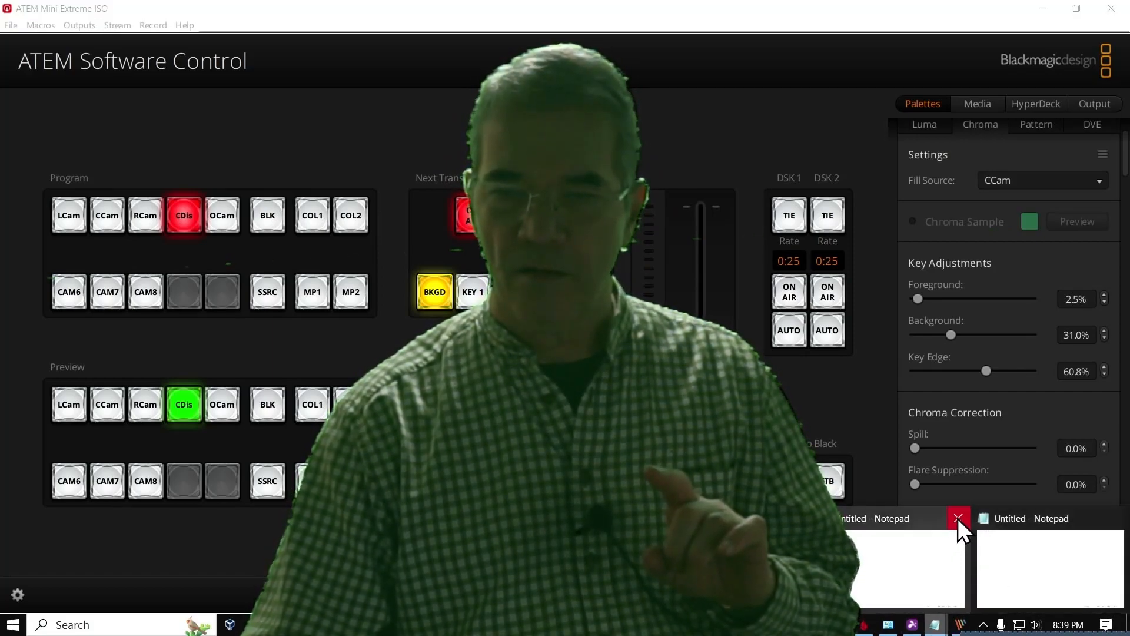
- Close both leftover untitled Notepad windows from their taskbar previews
{"action": "left_click", "coordinate": [958, 518]}
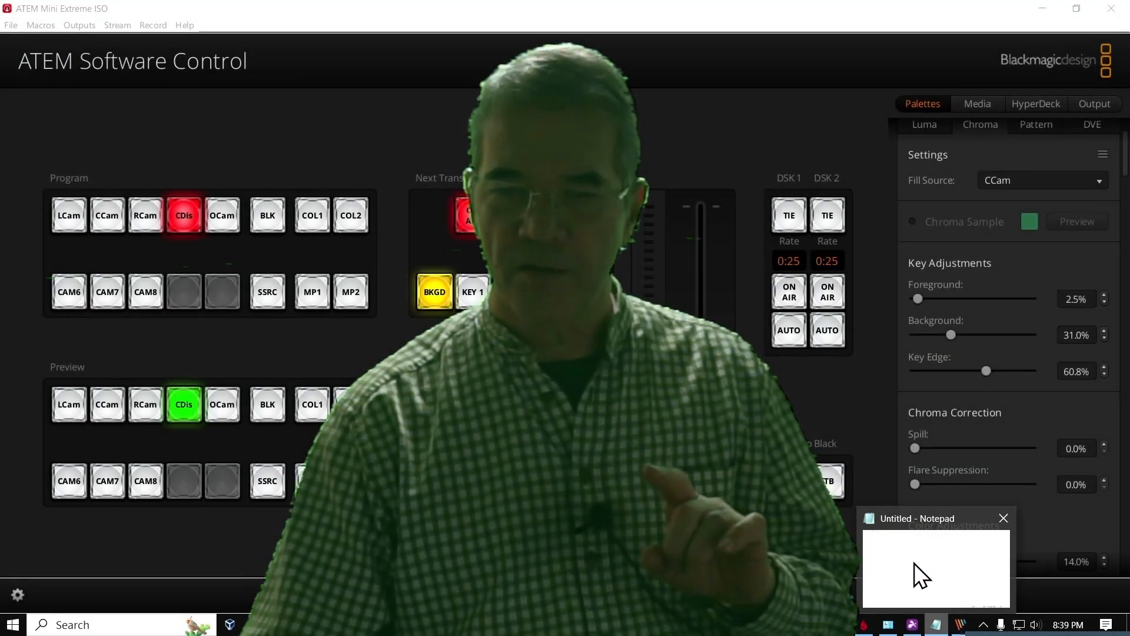
{"action": "left_click", "coordinate": [936, 570]}
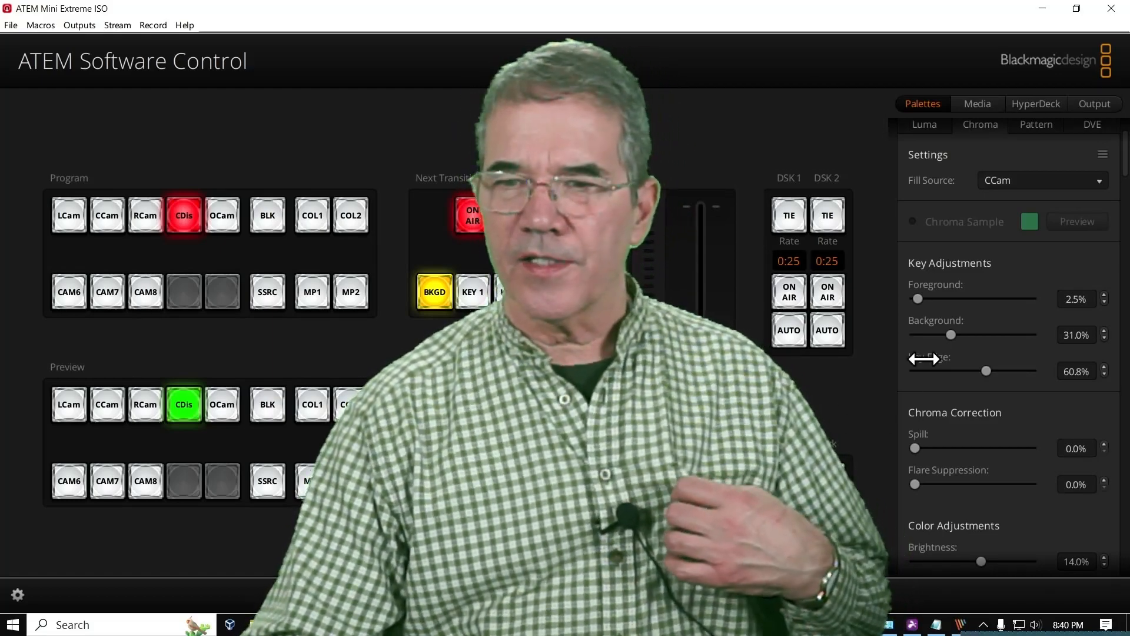
- Scroll the Palettes panel down to Upstream Key 1's Color Adjustments (Green 24.0%, Blue 0.0%)
{"action": "scroll", "scroll_direction": "down", "scroll_amount": 3}
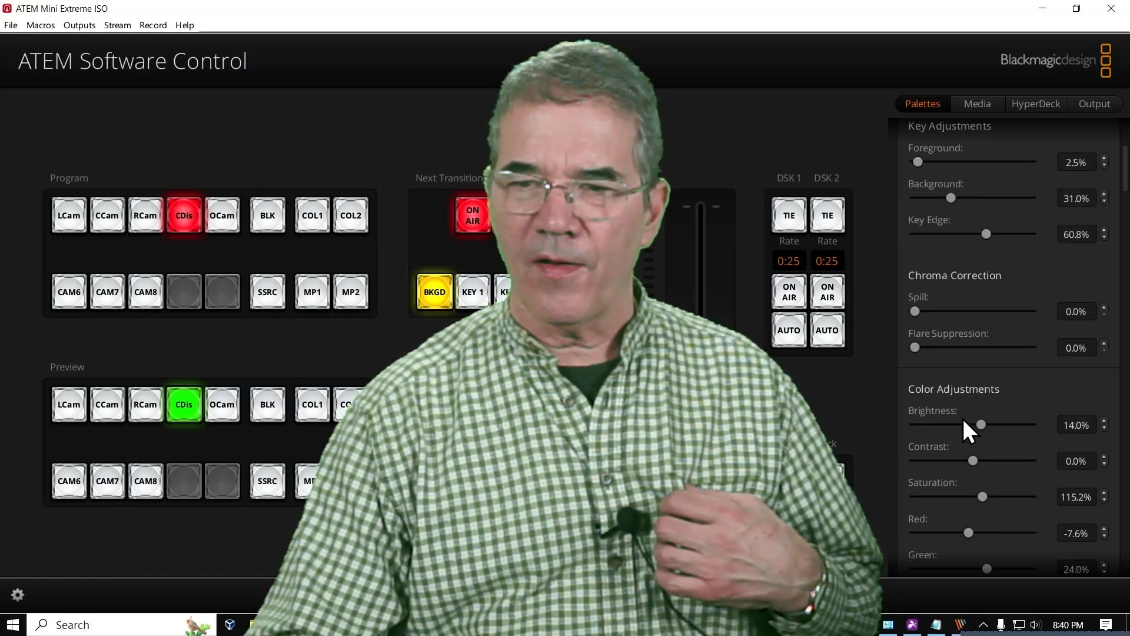
{"action": "scroll", "scroll_direction": "down", "scroll_amount": 3}
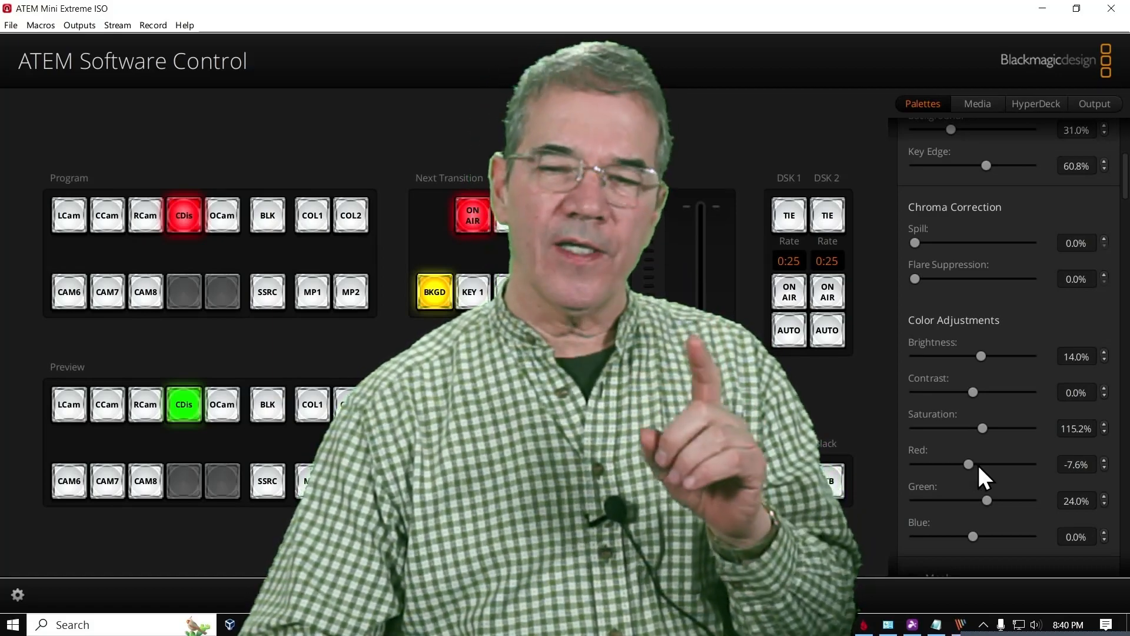
{"action": "mouse_move", "coordinate": [984, 537]}
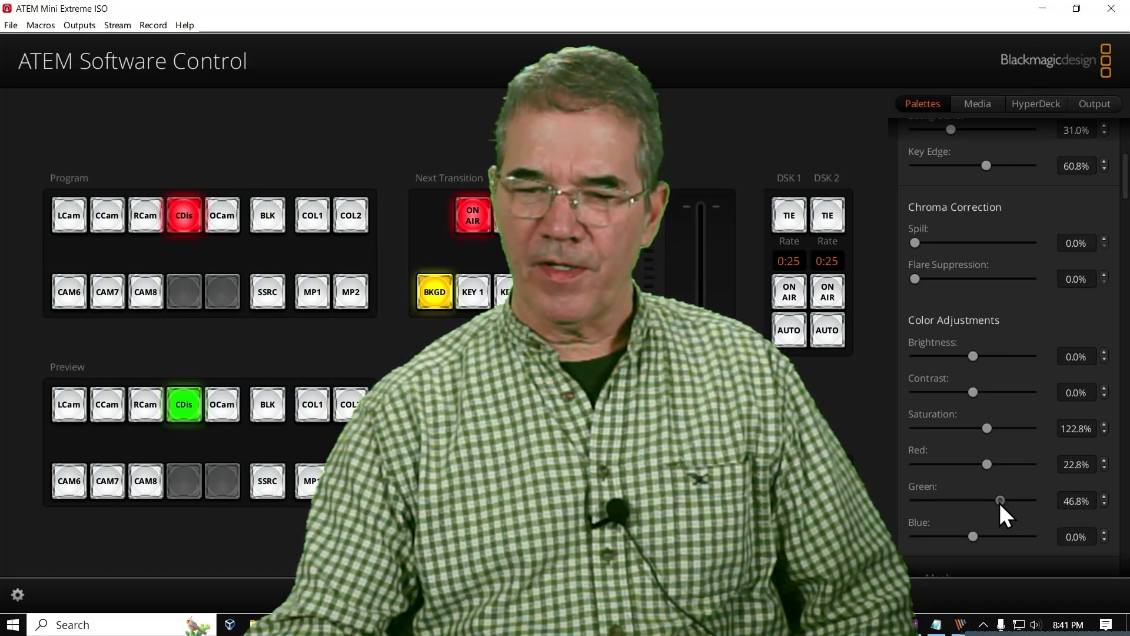
{"action": "mouse_move", "coordinate": [962, 560]}
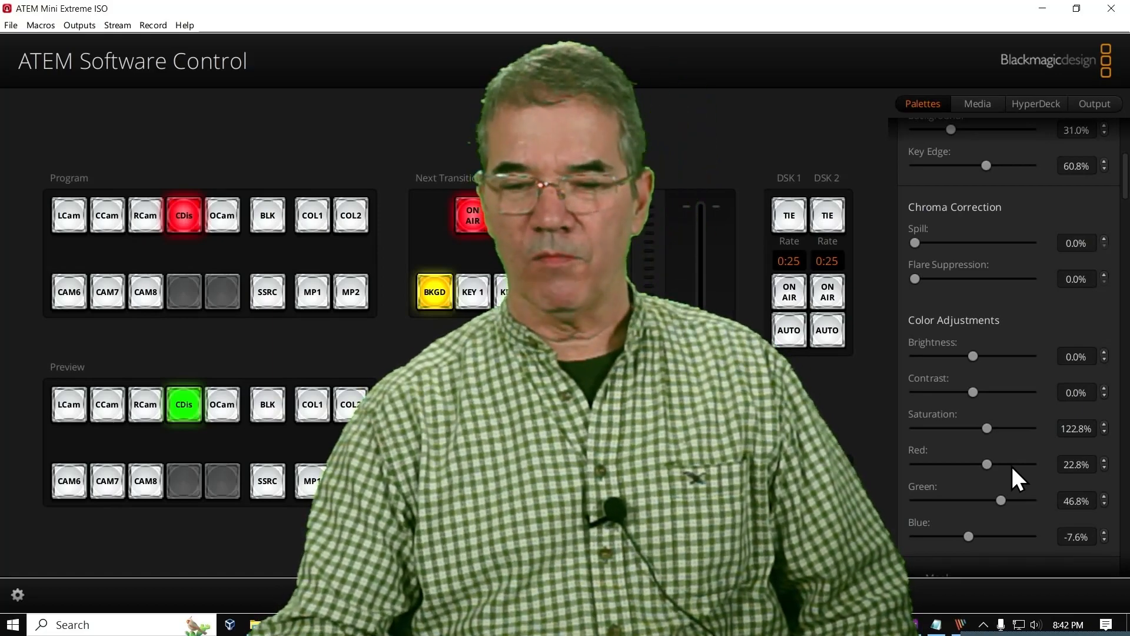
{"action": "mouse_move", "coordinate": [994, 476]}
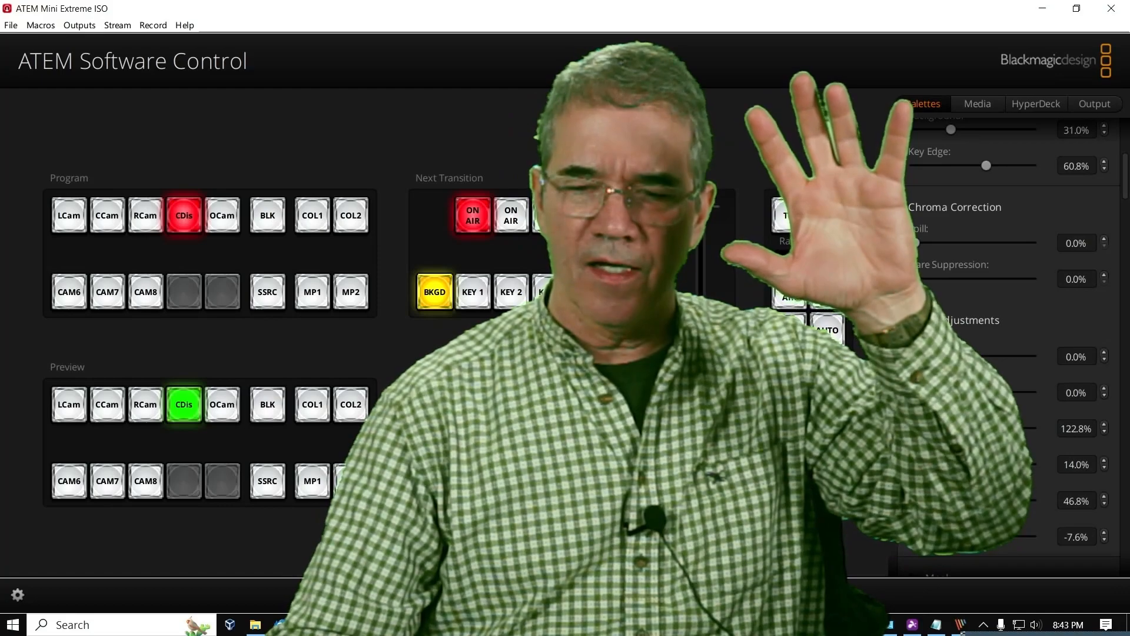
- Return to Key Adjustments and set Background 43.0% with Foreground lowered to 1.9%
{"action": "scroll", "scroll_direction": "up", "scroll_amount": 3}
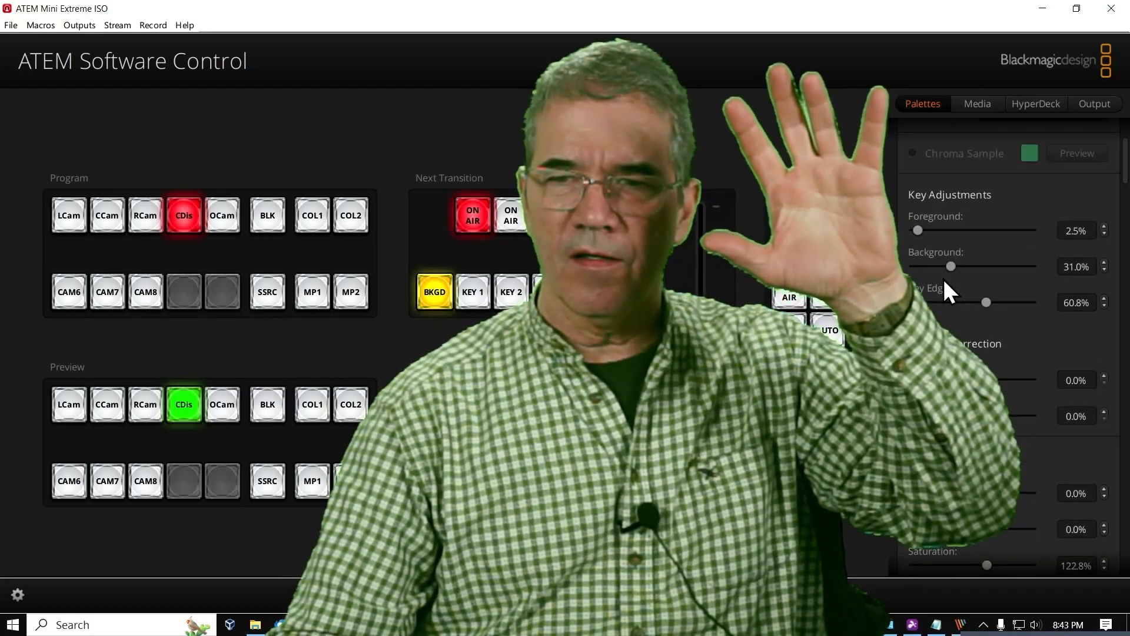
{"action": "scroll", "scroll_direction": "up", "scroll_amount": 3}
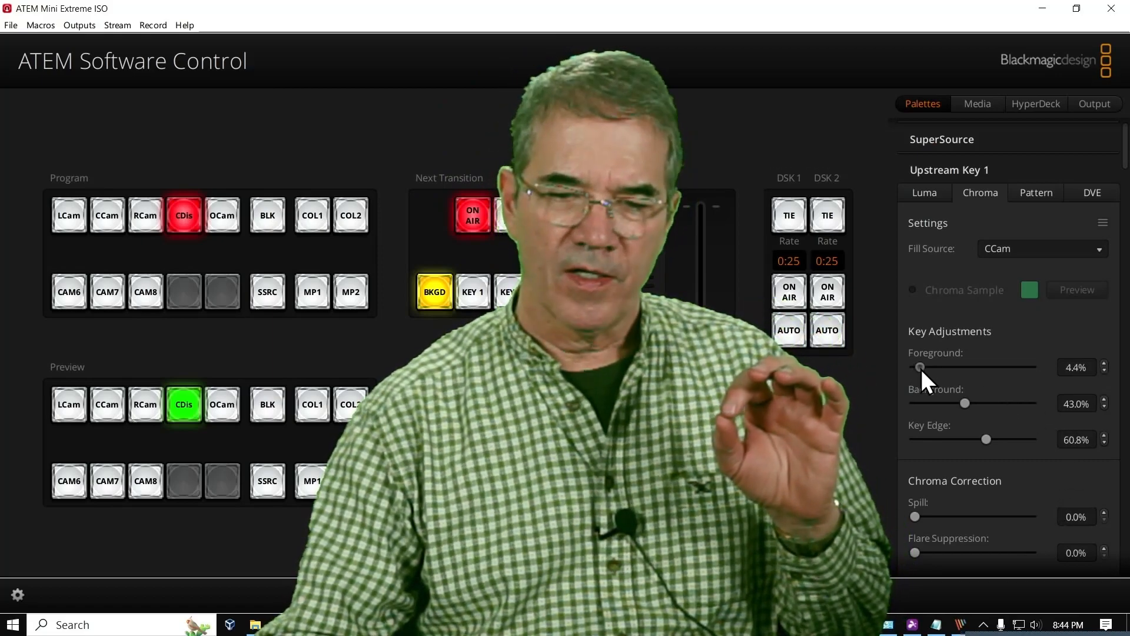
{"action": "left_click", "coordinate": [919, 367]}
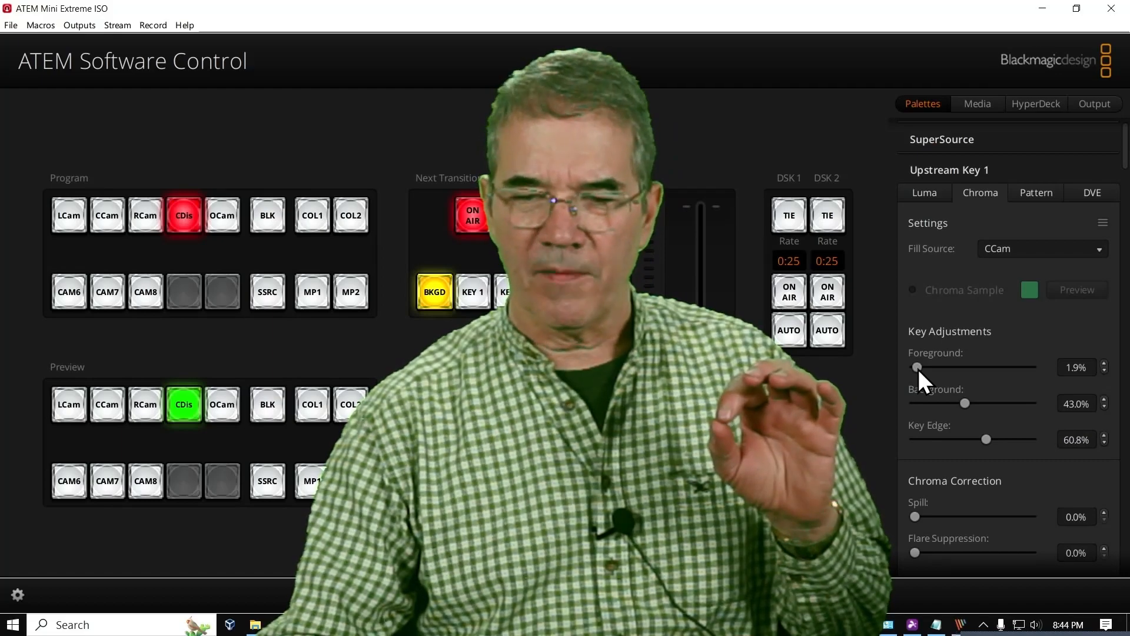